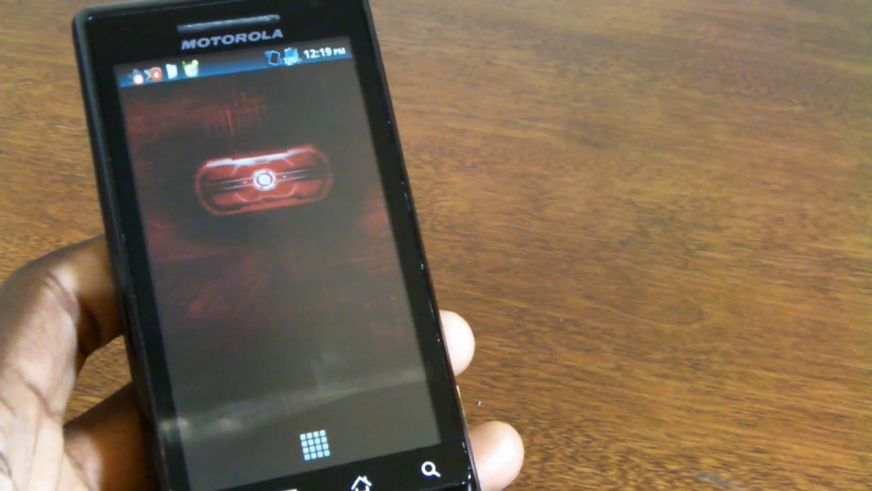
Step: Launch WidgetLocker Settings from the home screen and go to Buttons & Inputs
left_click(326, 447)
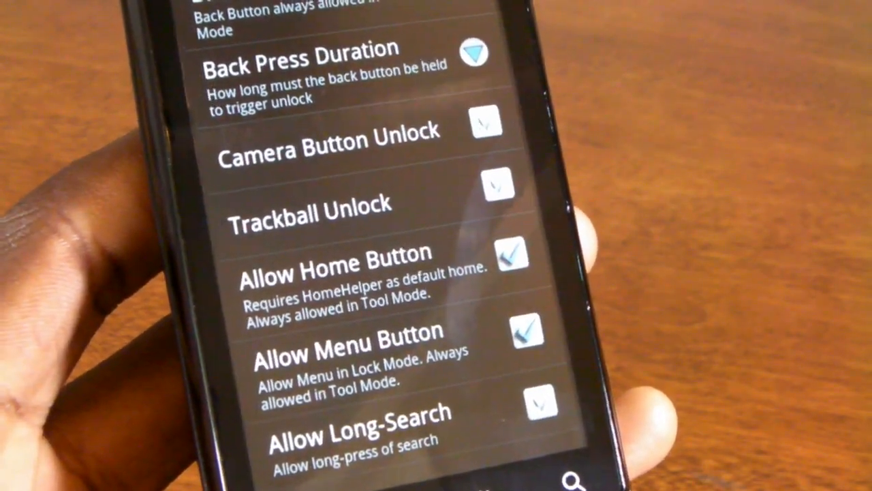
Step: Scroll through the Buttons & Inputs unlock options such as Allow Home and Allow Menu Button
scroll("down", 3)
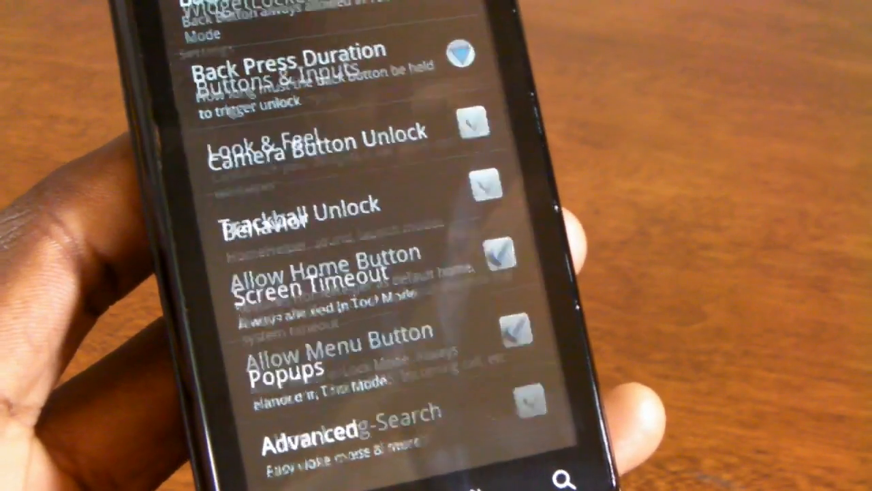
scroll("down", 3)
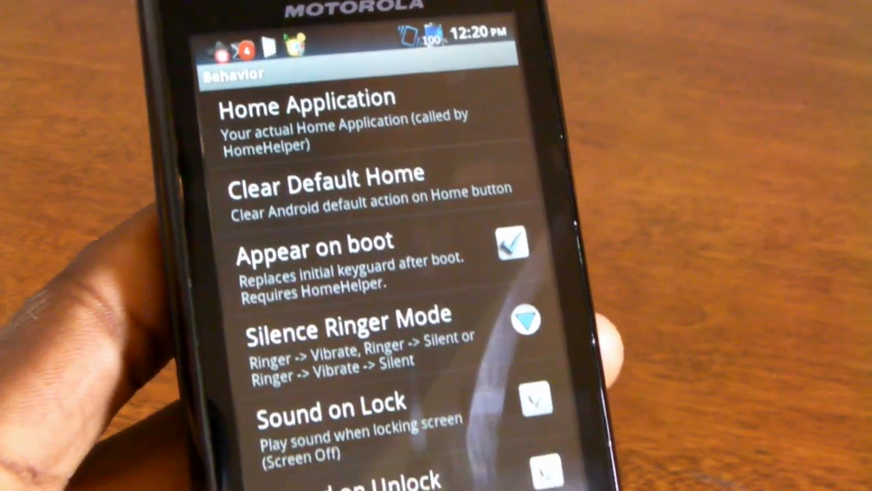
Step: Scroll through the Behavior options: Home Application, Appear on boot, sound on lock/unlock
scroll("down", 3)
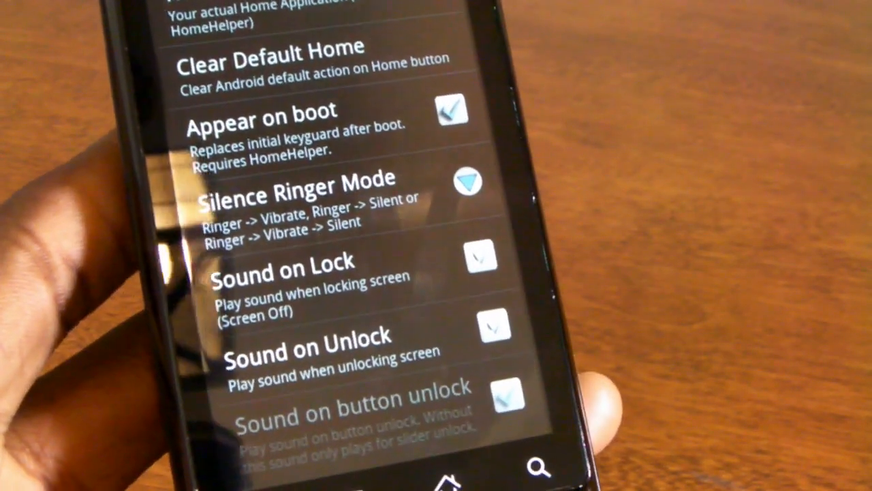
scroll("down", 3)
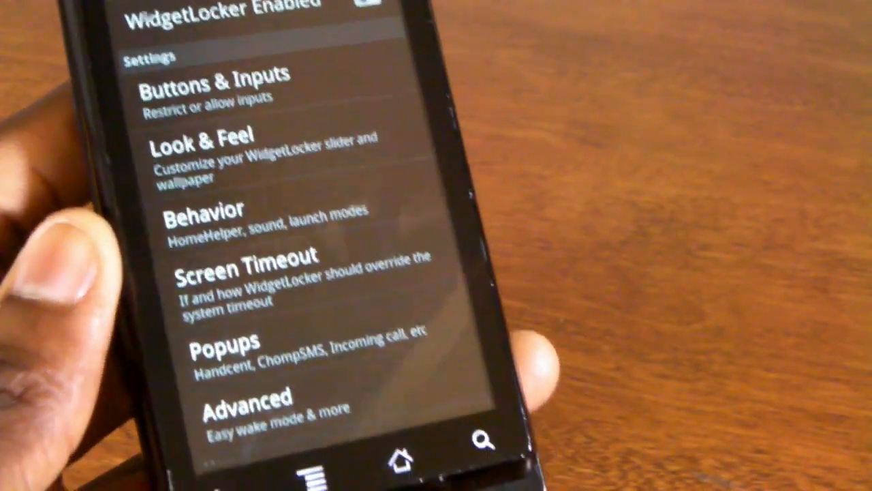
Step: Scroll the main settings to the version entry and exit to the lock screen in Tool Mode
scroll("down", 3)
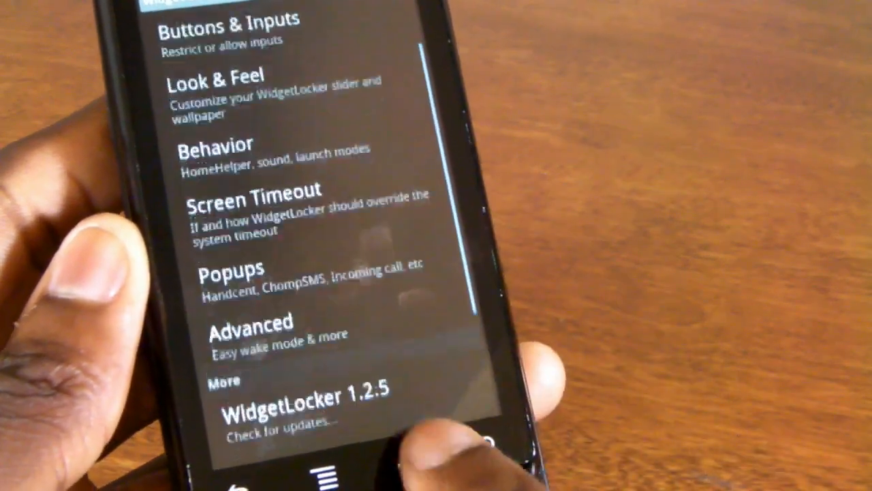
left_click(248, 322)
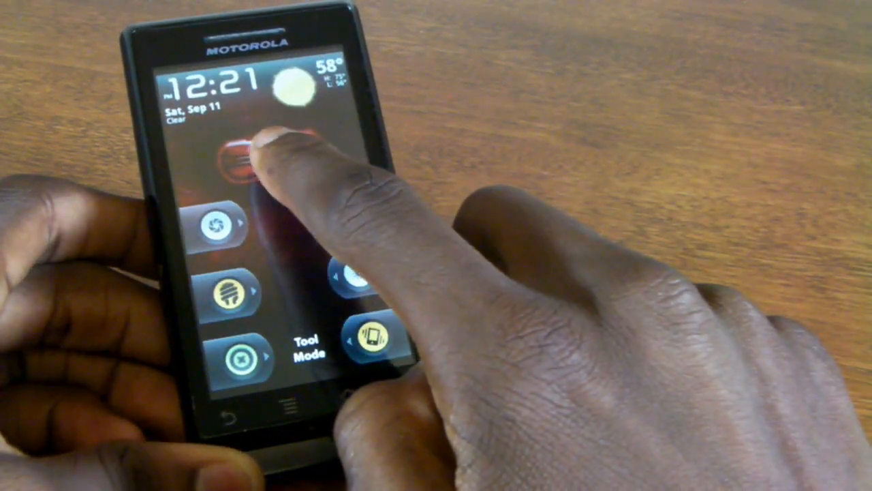
Step: Long-press an empty lock-screen spot and choose Widgets to get the Choose widget list
left_click(242, 152)
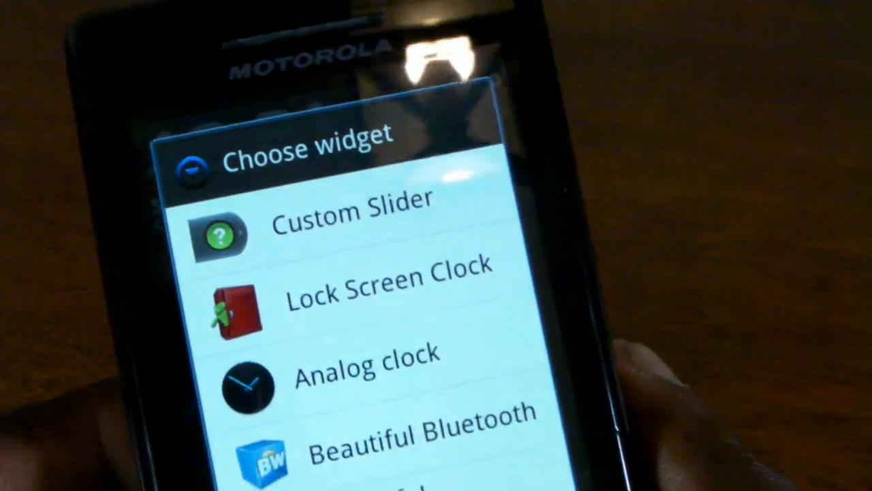
Step: Browse the Choose widget list and select Custom Slider to start its setup
scroll("down", 3)
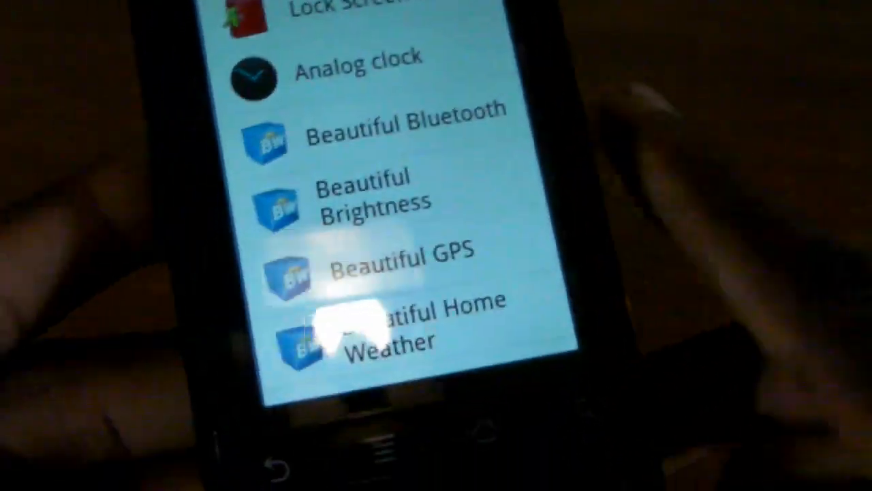
scroll("down", 3)
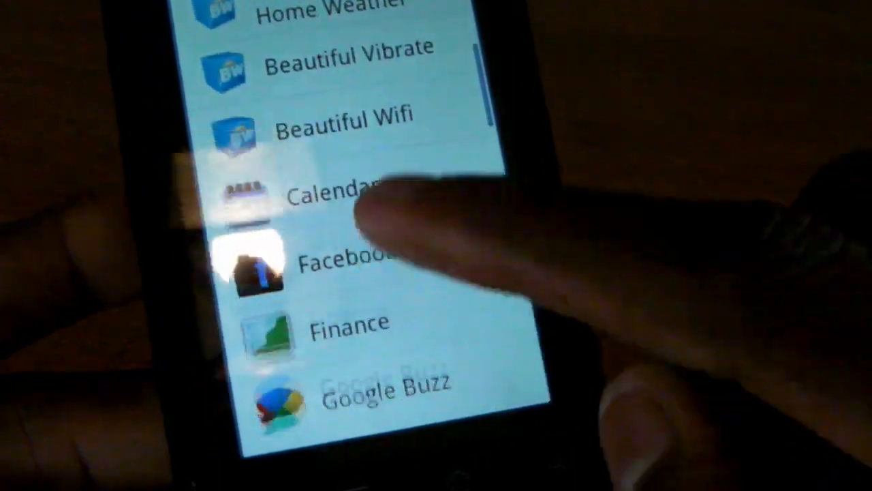
scroll("down", 3)
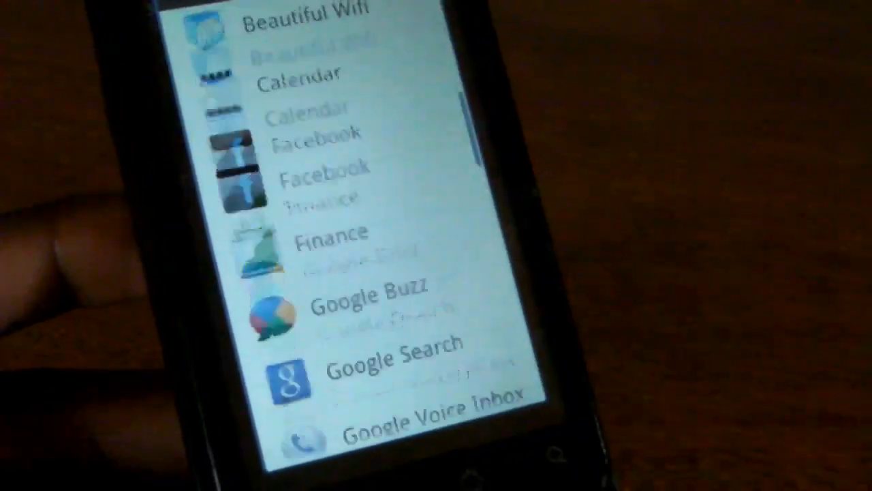
scroll("down", 3)
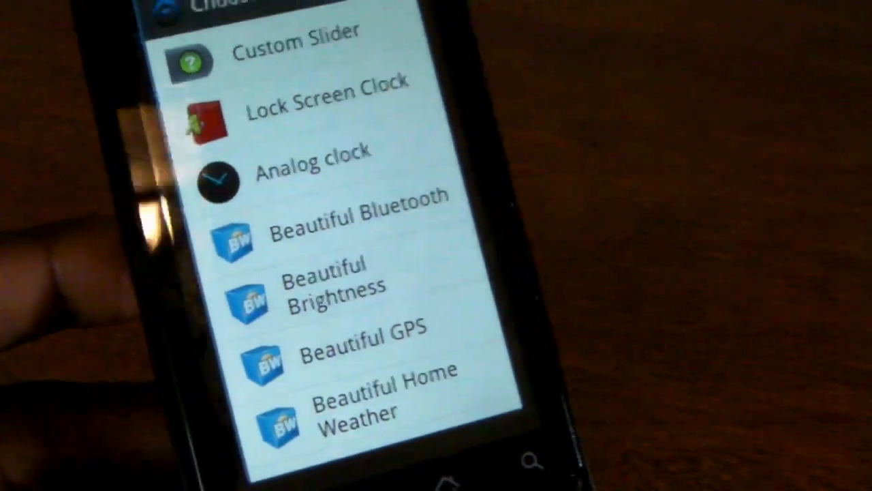
scroll("down", 3)
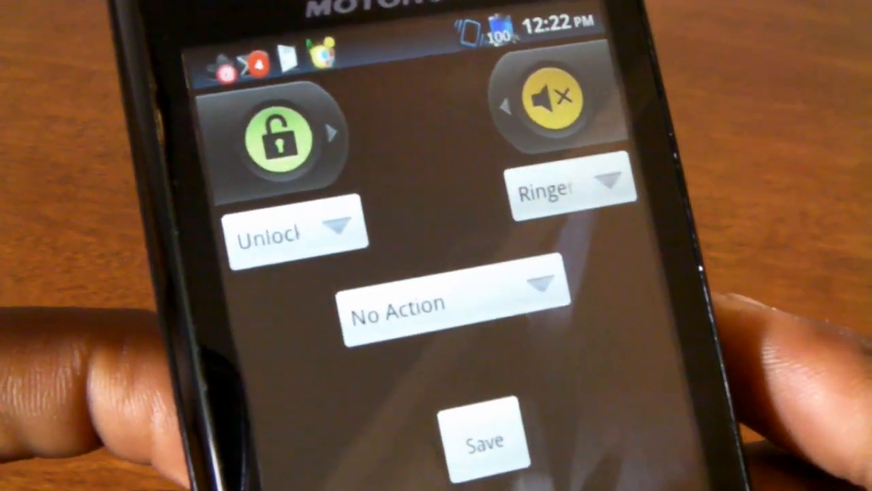
Step: Configure the slider with Dialer on the left, SMS on the right and a center action, then save it
left_click(286, 232)
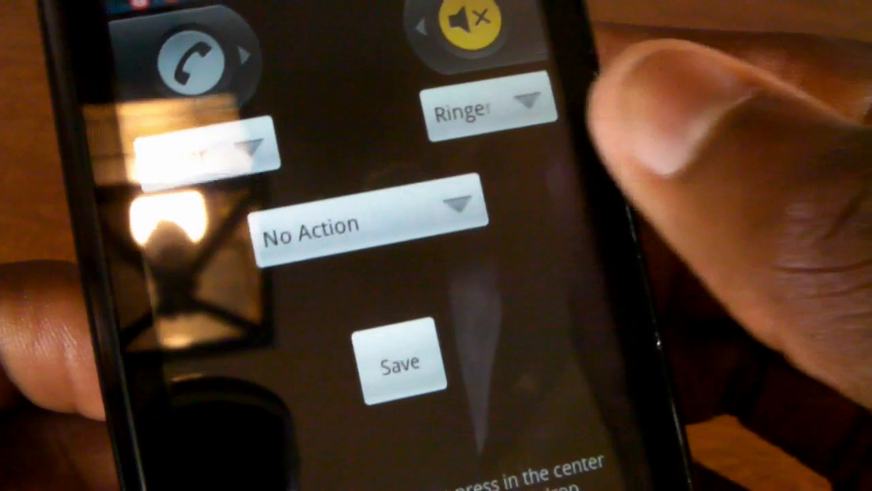
left_click(368, 225)
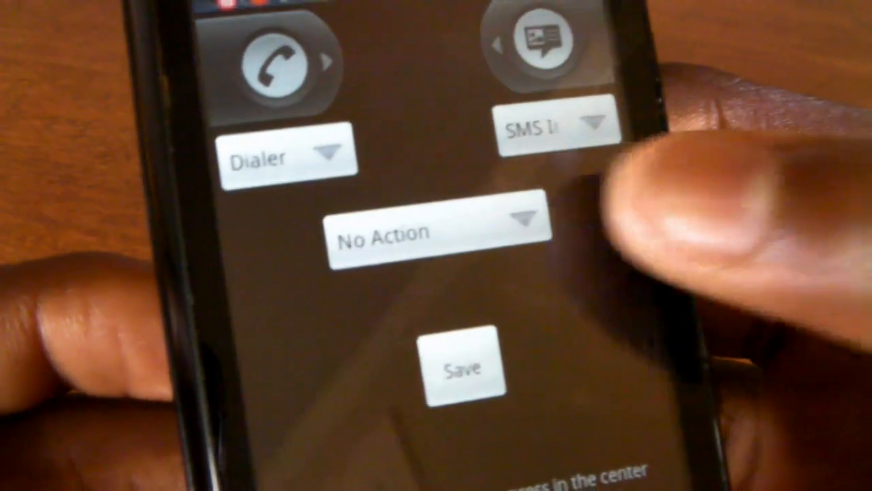
left_click(433, 231)
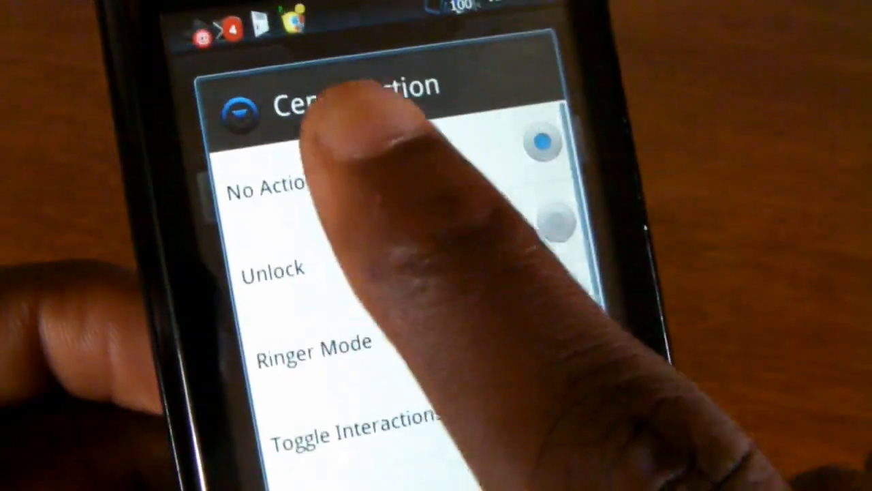
left_click(273, 188)
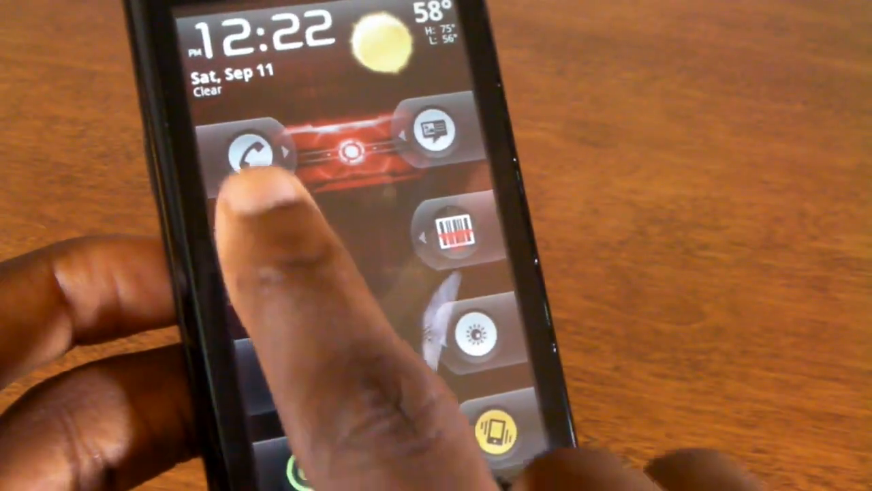
Step: Test the Dialer and SMS handles of the new slider, then reopen Add to Lock Screen
left_click(256, 150)
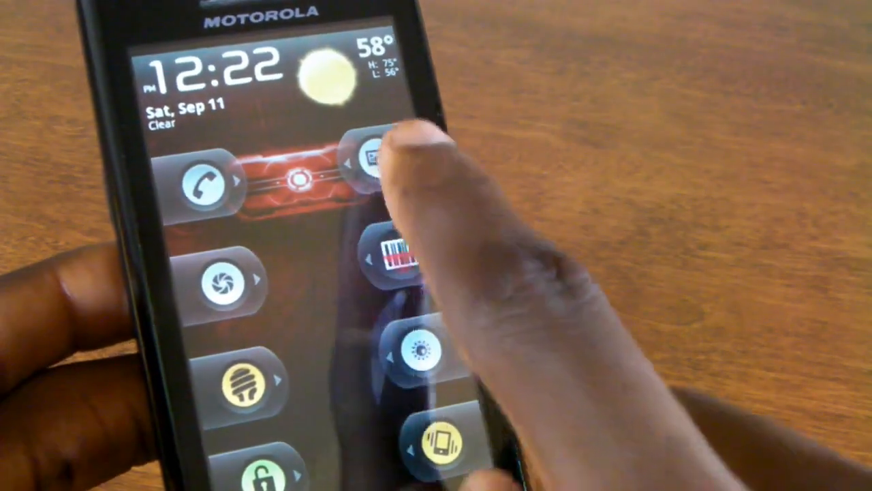
left_click(374, 157)
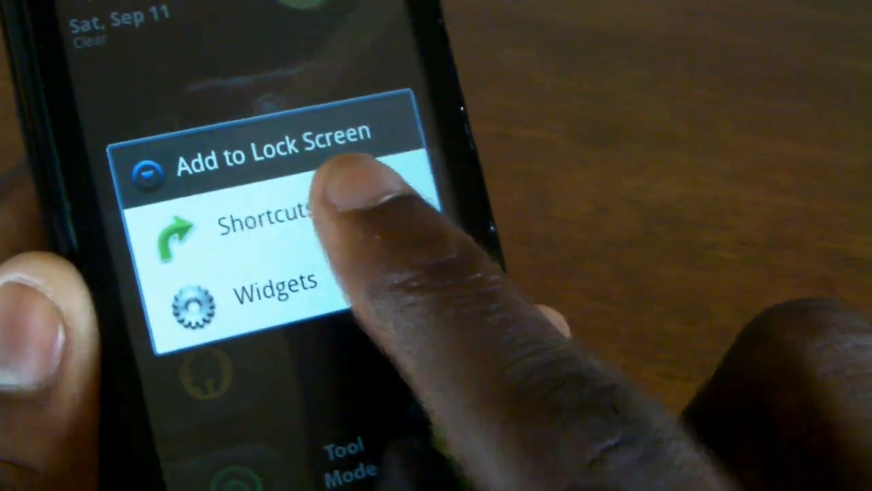
Step: Choose Shortcuts in Add to Lock Screen to list the shortcut types
left_click(266, 221)
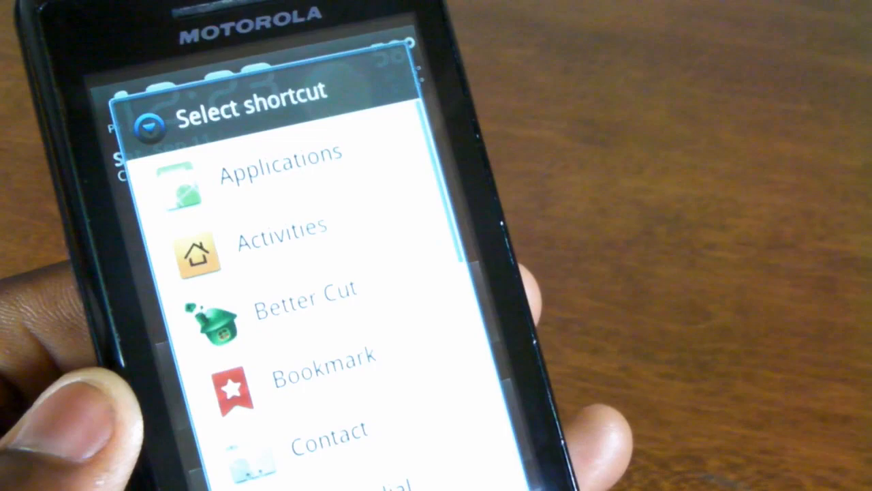